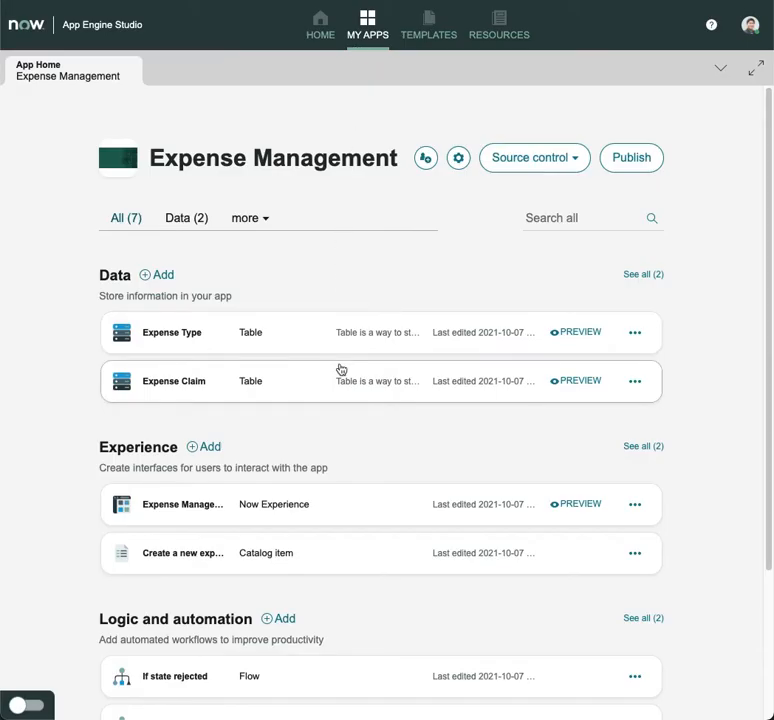
# - Create the 'Submit via email workflow' flow with an Inbound Email trigger and Subject condition
pyautogui.scroll(-3)
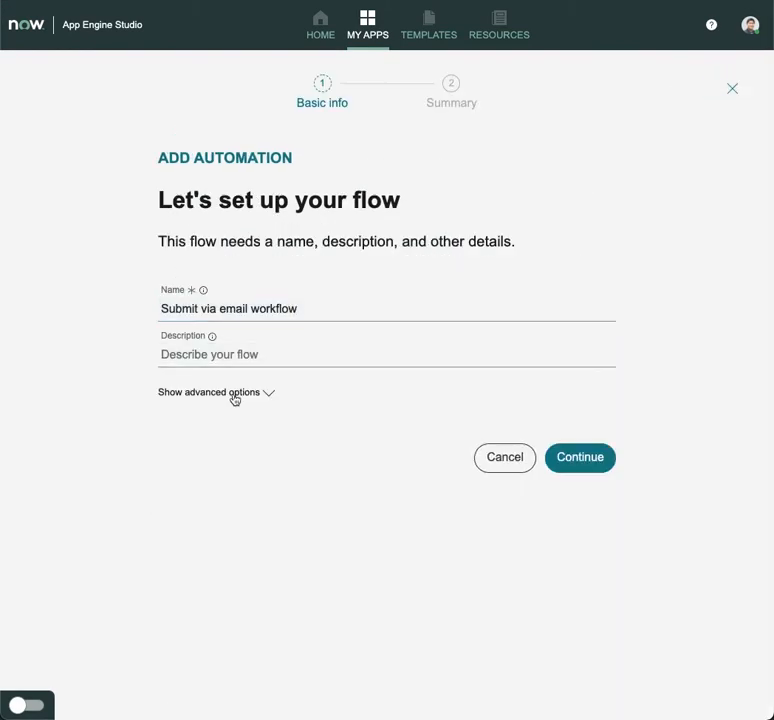
pyautogui.click(579, 457)
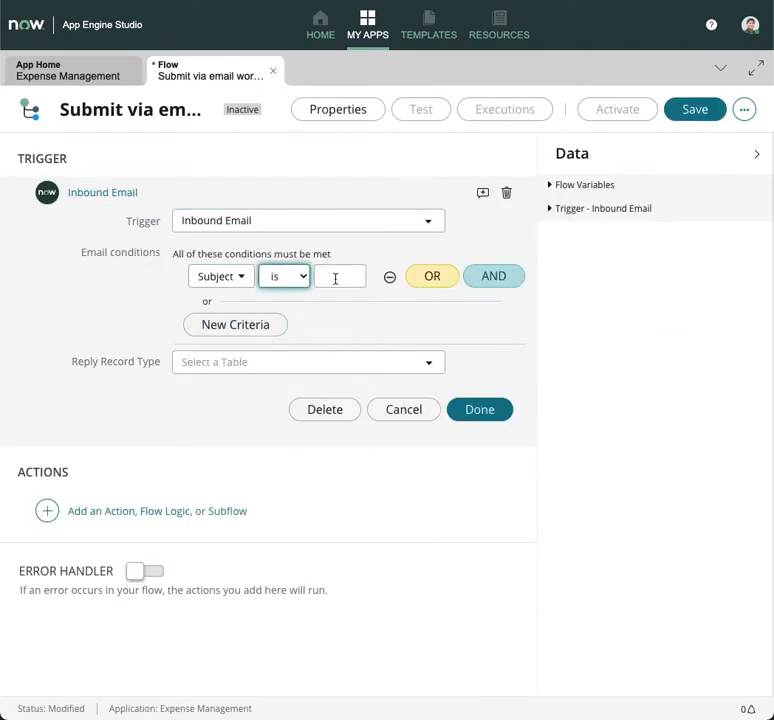
# - Add Create Record for Expense Claim and move the trigger email's attachments onto that record
pyautogui.write('xpense')
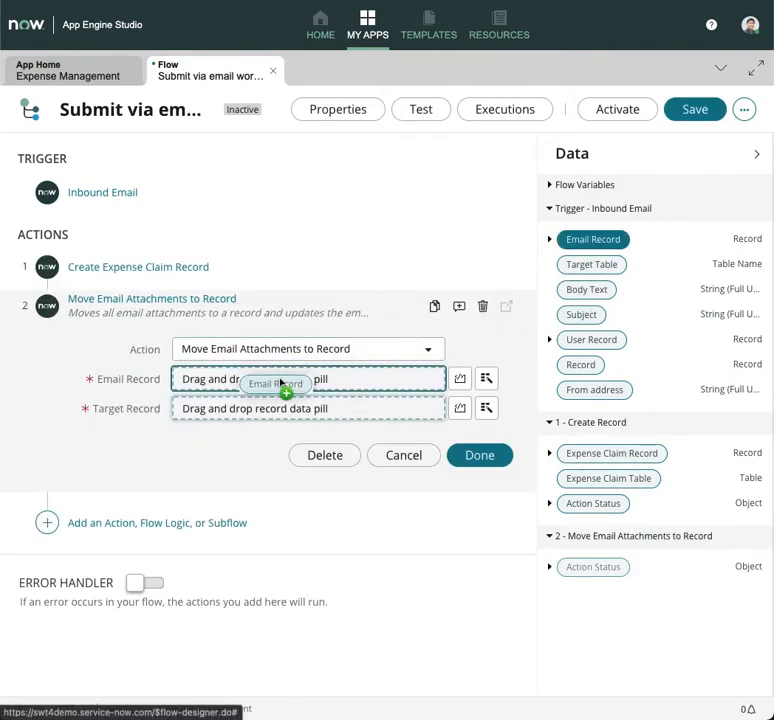
pyautogui.moveTo(592, 239); pyautogui.dragTo(280, 378)
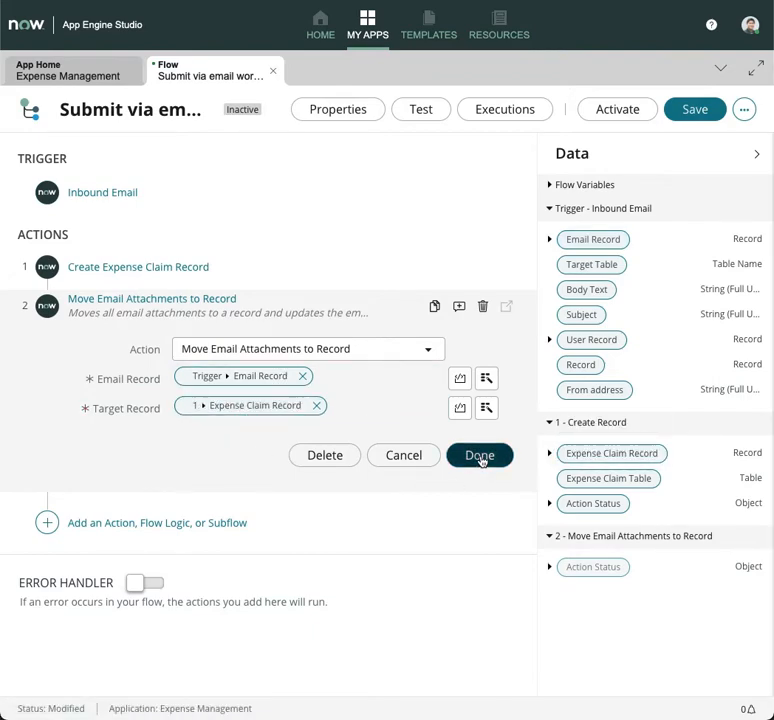
pyautogui.click(616, 109)
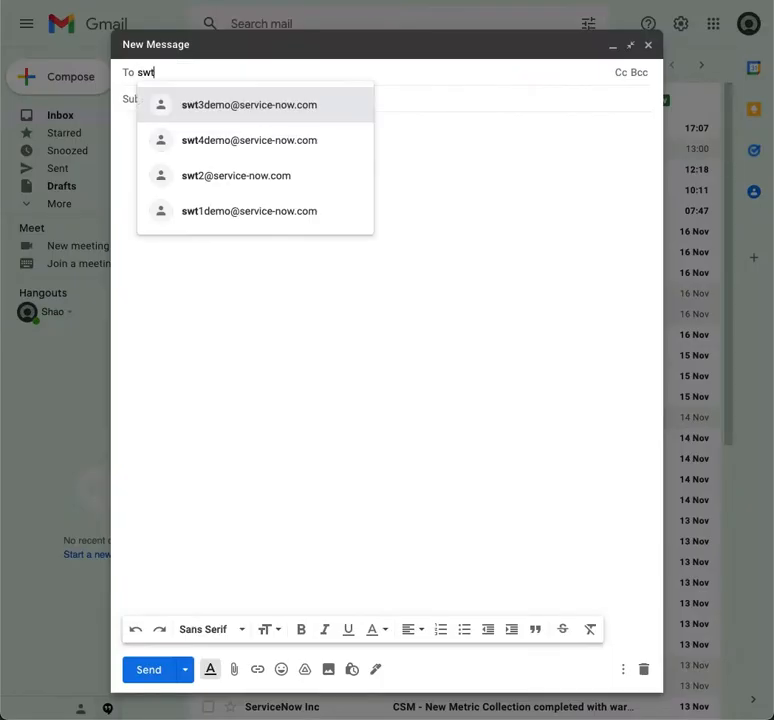
# - Email the instance address, then check the latest run: Create Record made EXPCLA0001007
pyautogui.click(248, 140)
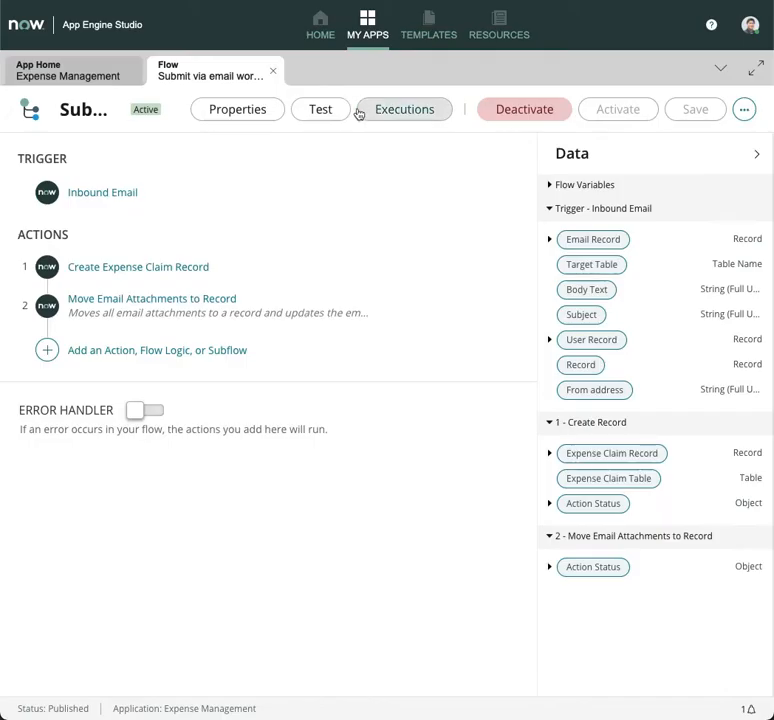
pyautogui.click(403, 109)
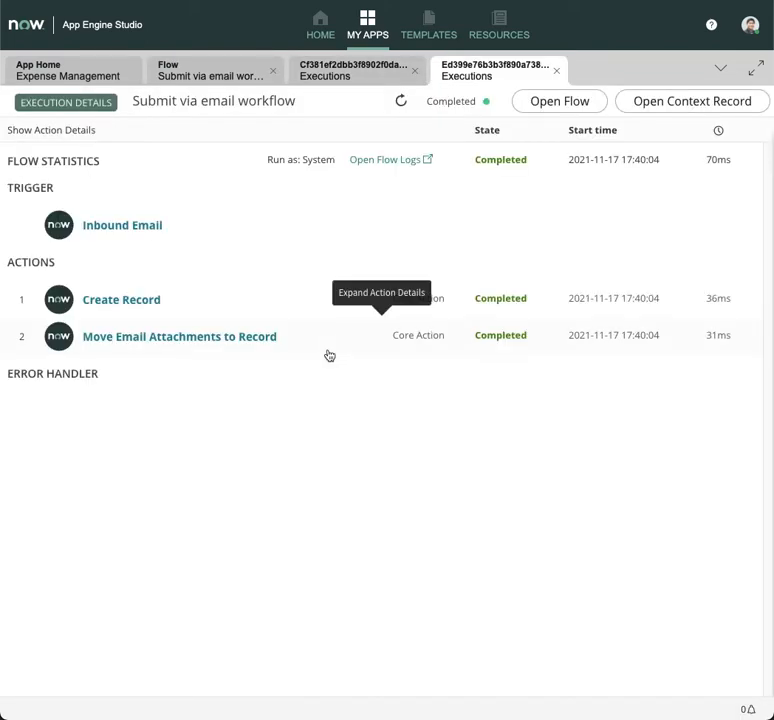
pyautogui.click(121, 299)
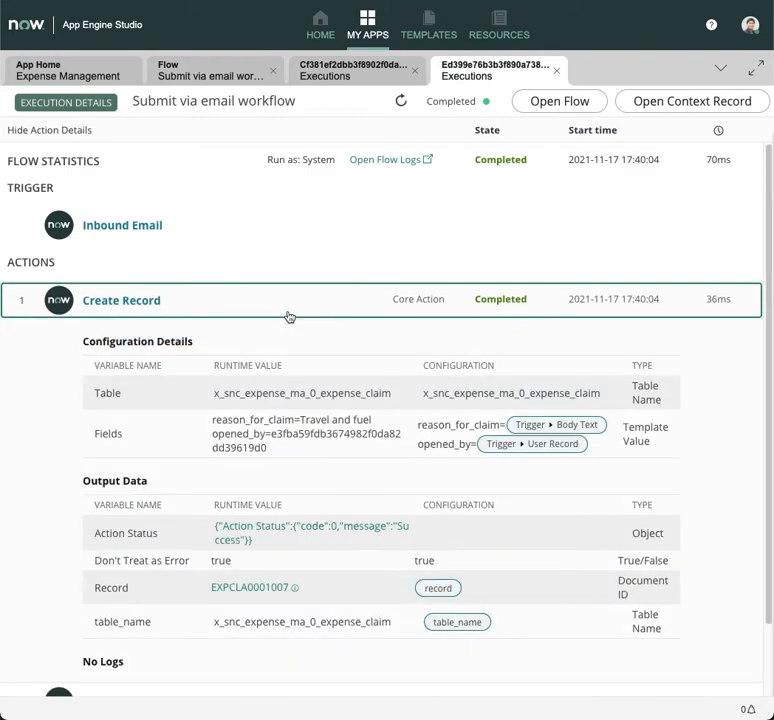